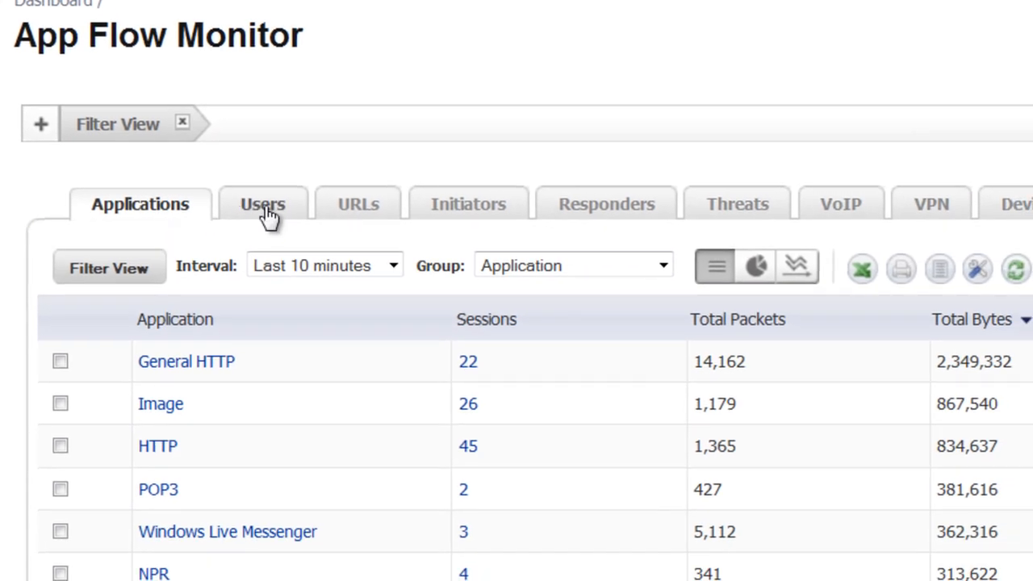
left_click(263, 203)
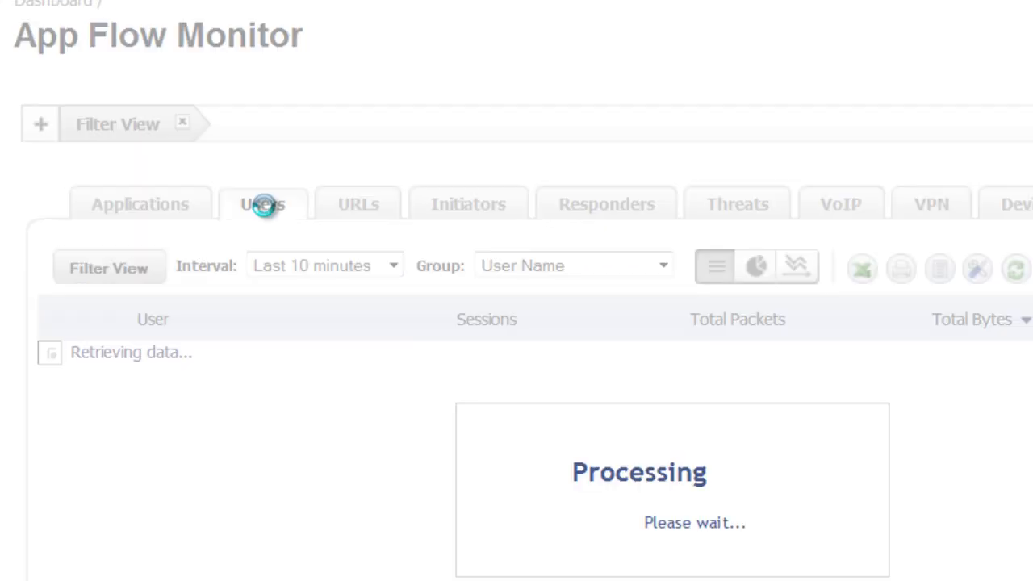
left_click(263, 203)
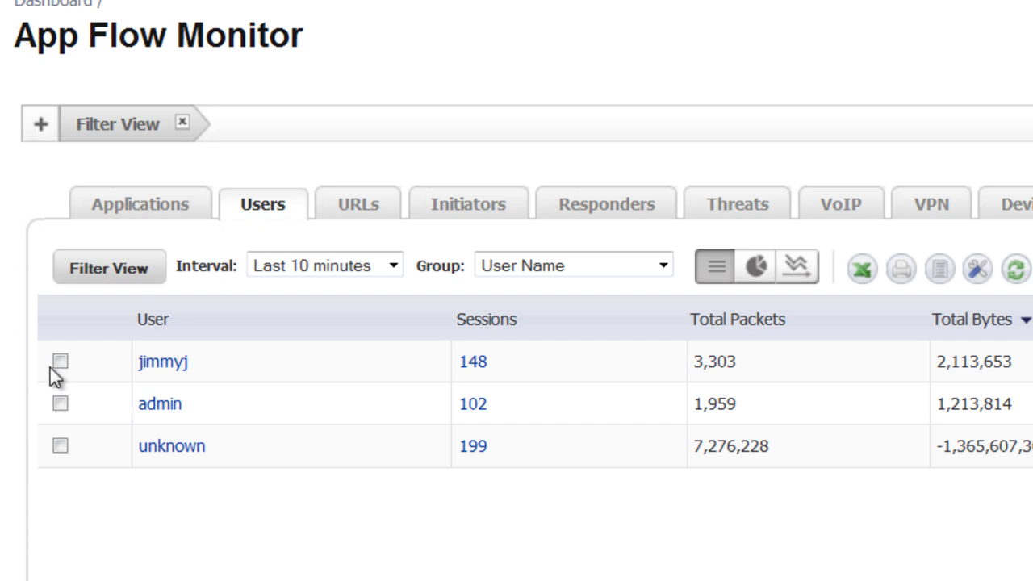
left_click(62, 361)
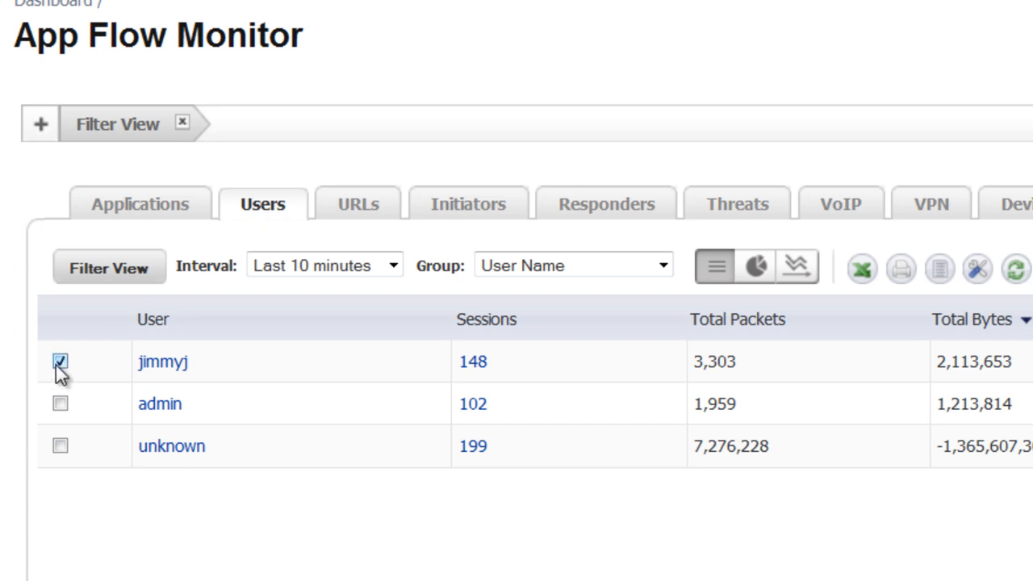
mouse_move(122, 282)
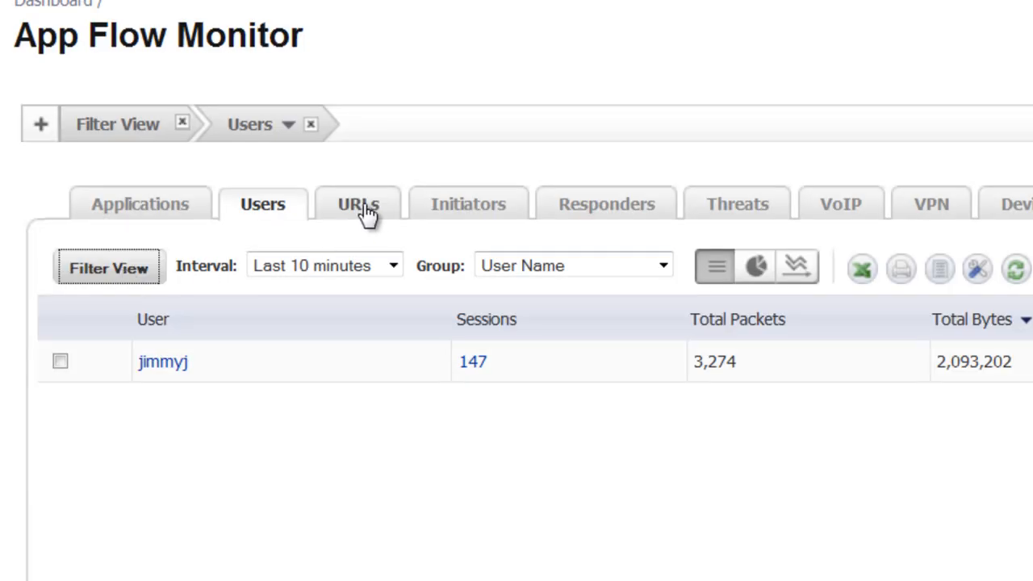
left_click(357, 203)
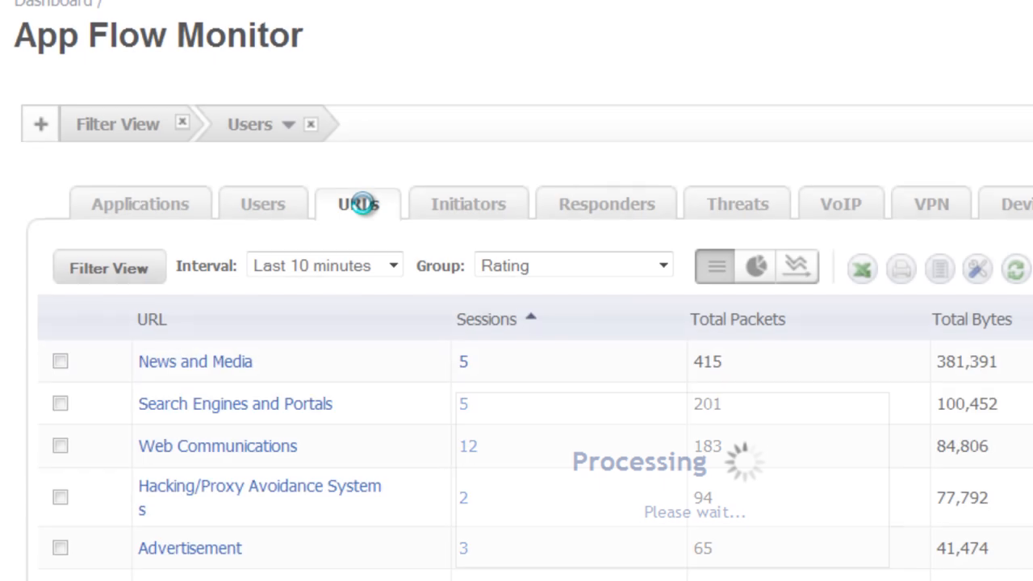
left_click(358, 203)
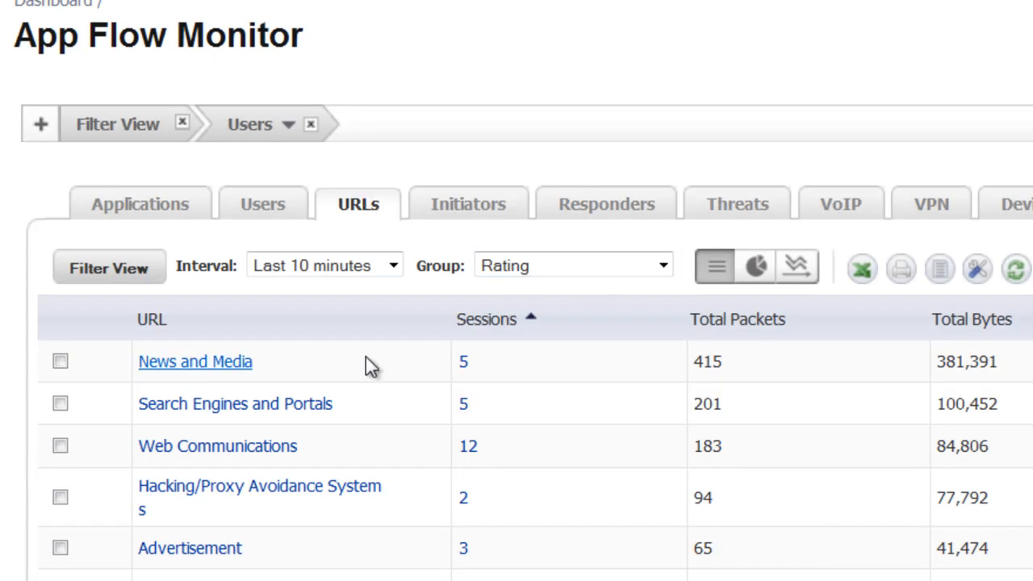
mouse_move(32, 363)
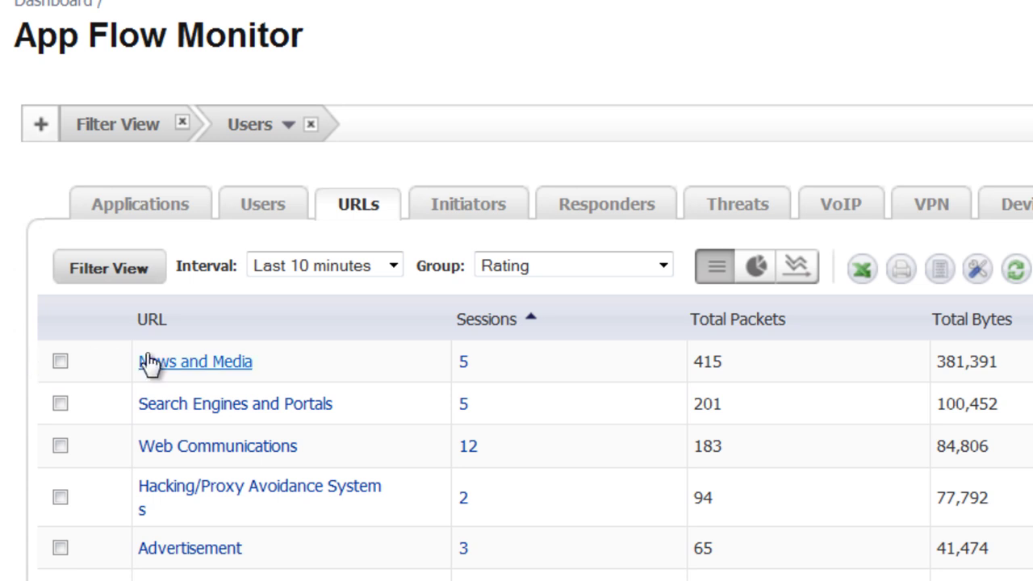
mouse_move(387, 318)
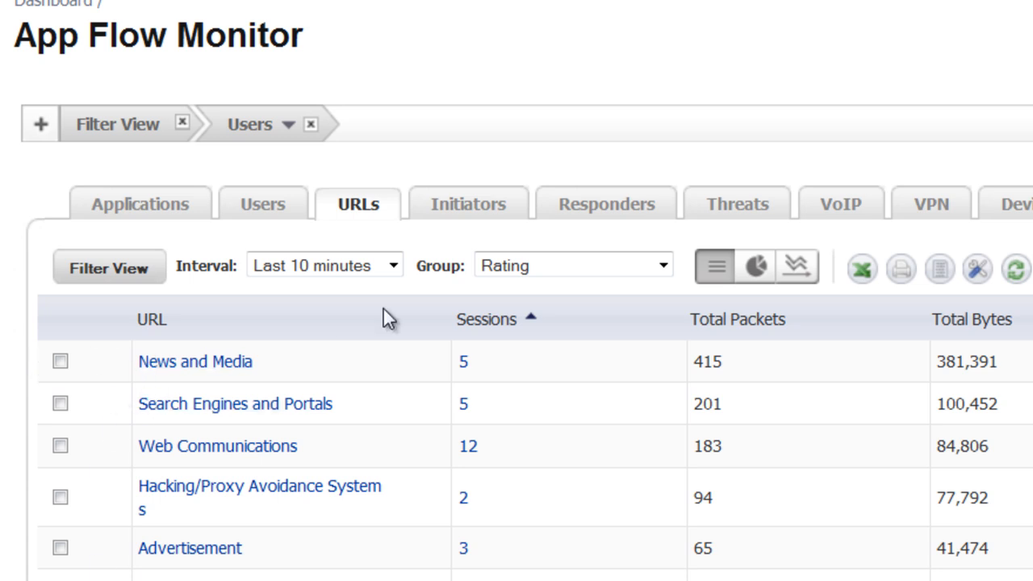
mouse_move(566, 277)
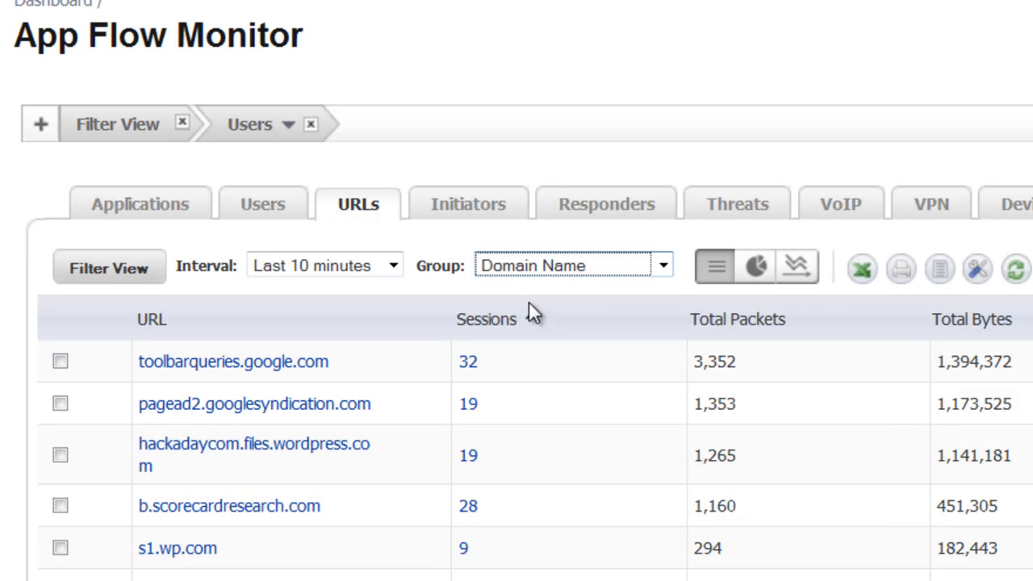
- Group jimmyj's URL list by Domain Name, showing sites like pagead2.googlesyndication.com
left_click(485, 320)
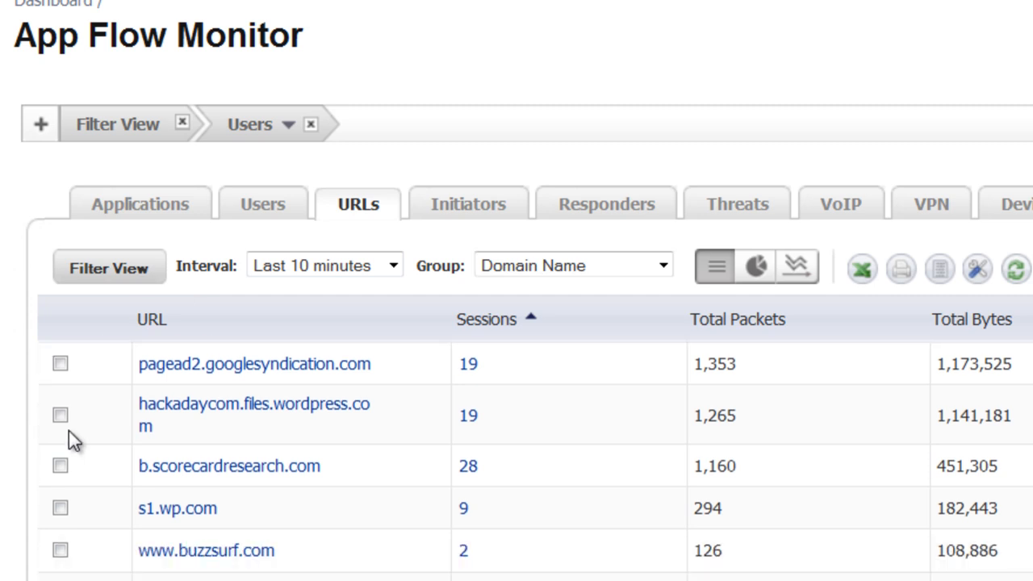
scroll("down", 3)
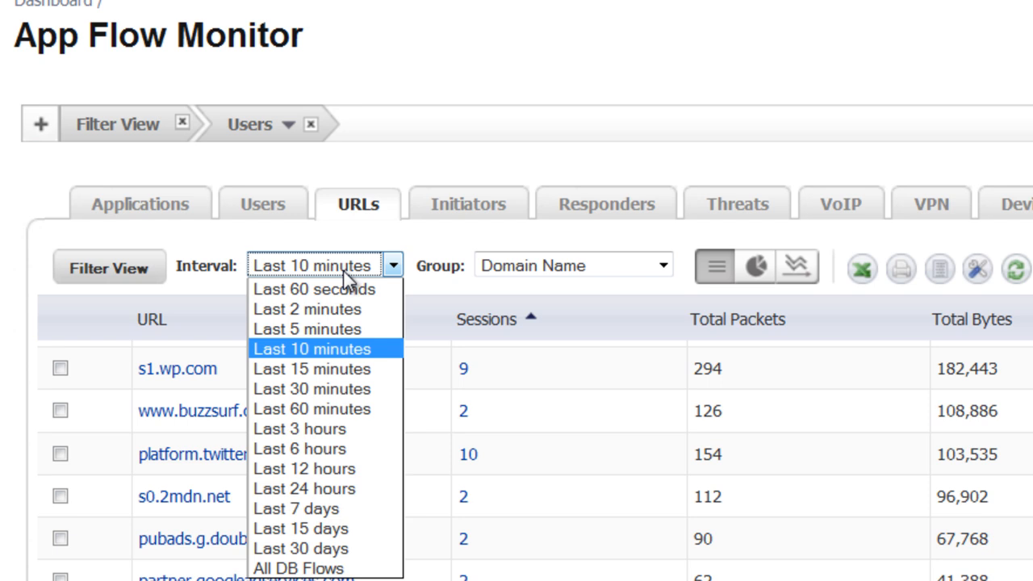
mouse_move(315, 469)
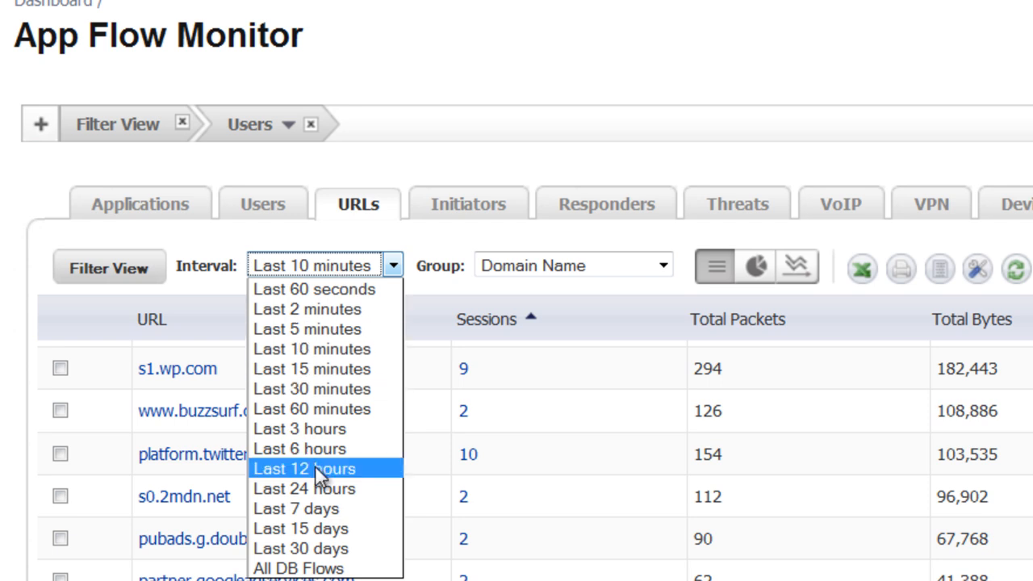
mouse_move(327, 488)
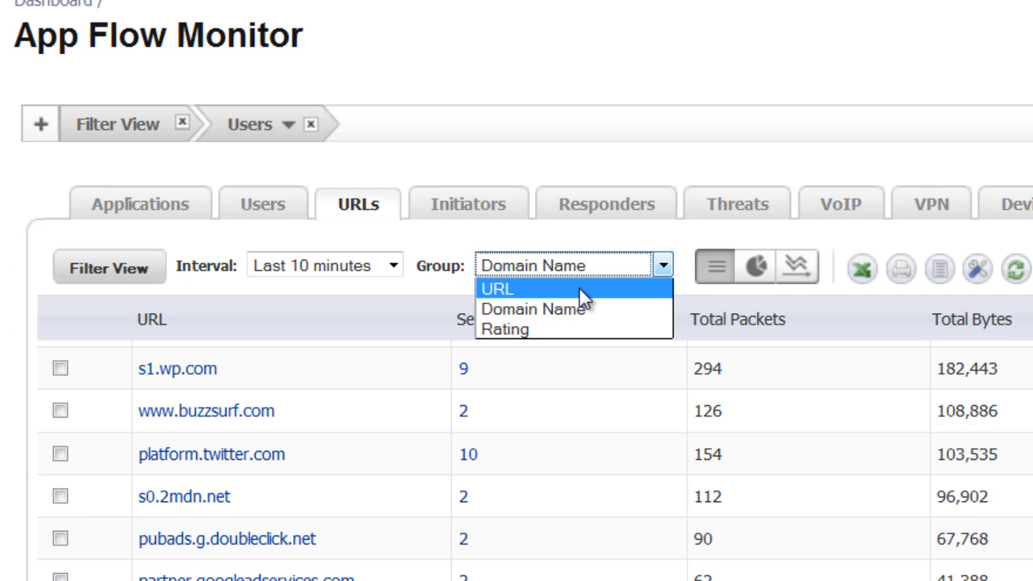
- Group jimmyj's traffic by URL to list each full address visited
left_click(495, 289)
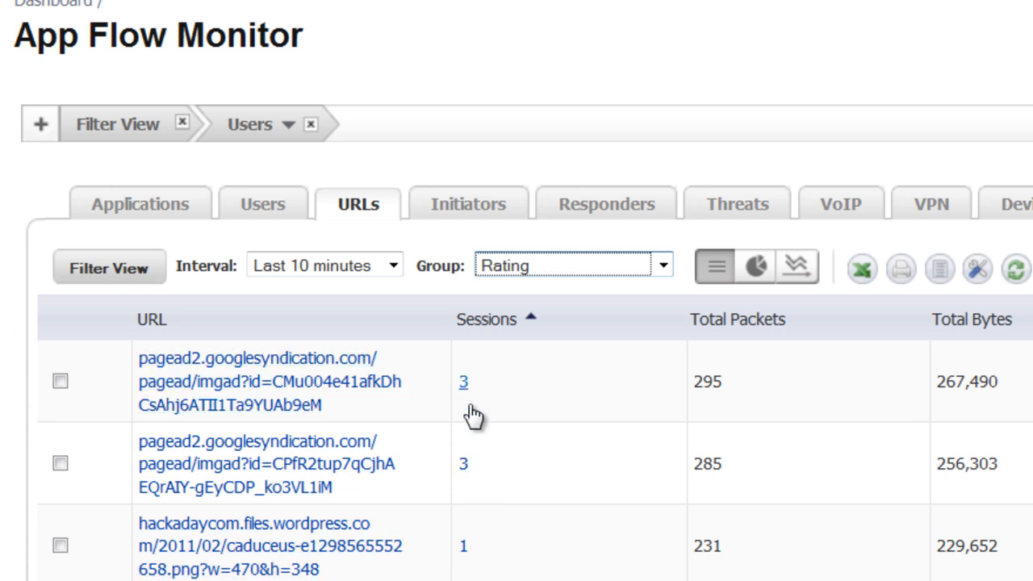
mouse_move(862, 270)
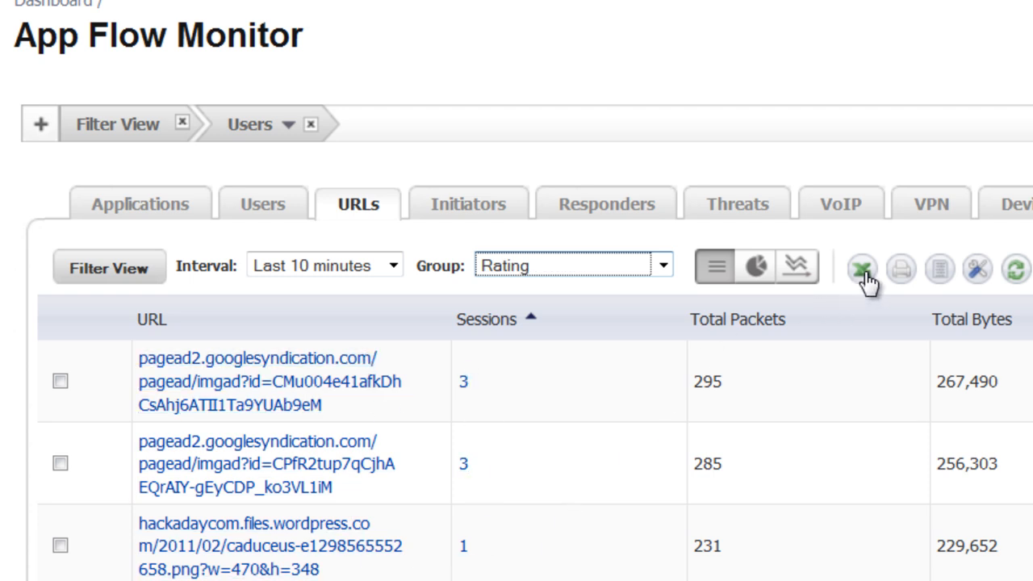